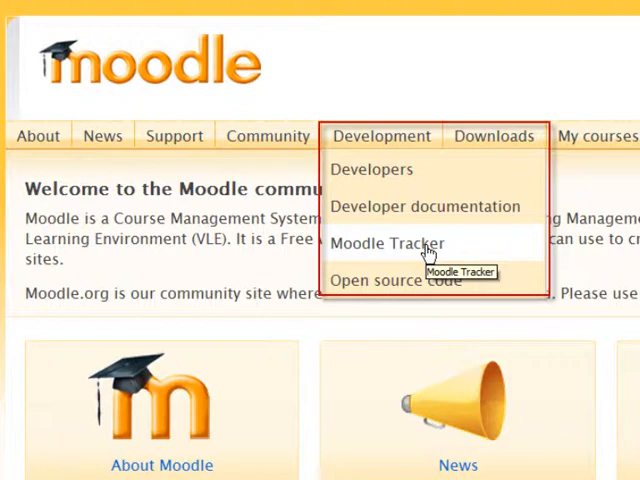
# Open the Moodle Tracker from Moodle.org's Development menu
pyautogui.click(387, 243)
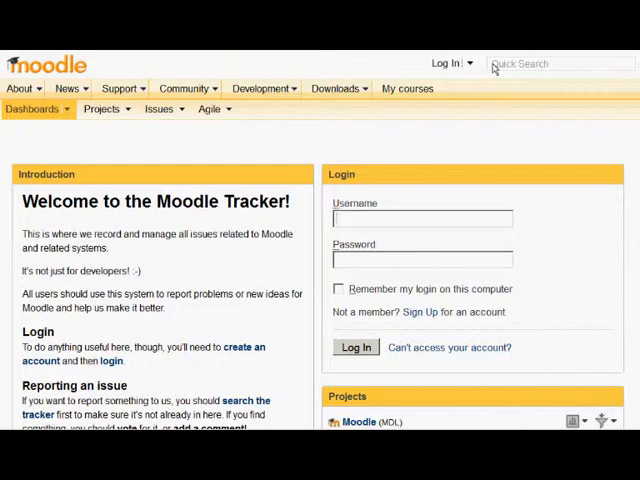
pyautogui.write('Text assignment student response')
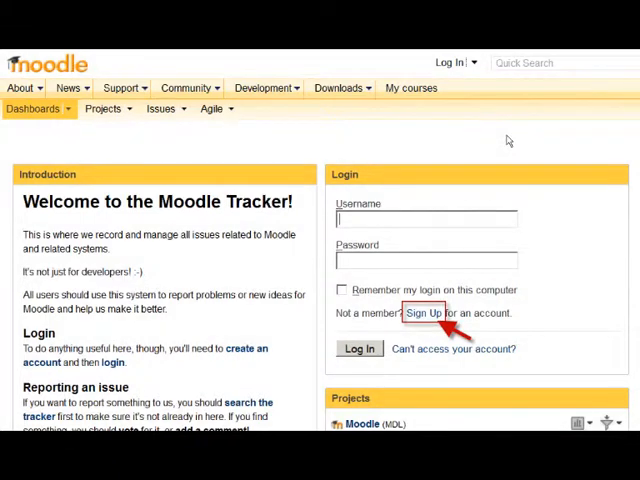
# Register a new Moodle Tracker account via the Sign Up form
pyautogui.click(425, 312)
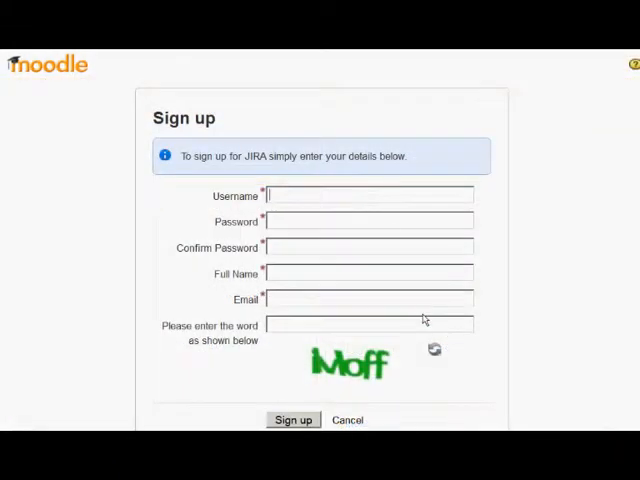
pyautogui.moveTo(335, 239)
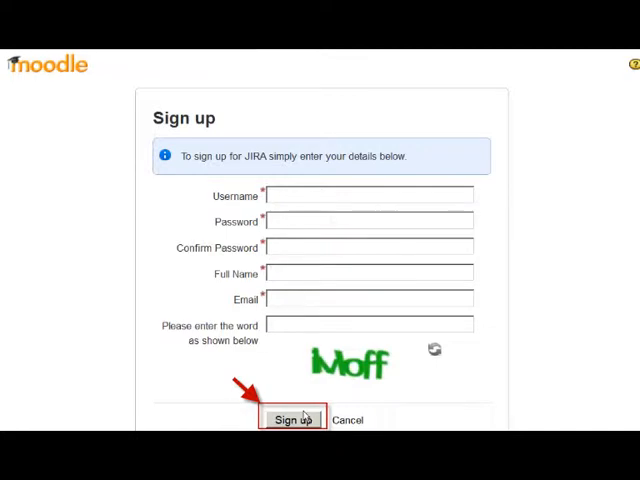
pyautogui.click(291, 419)
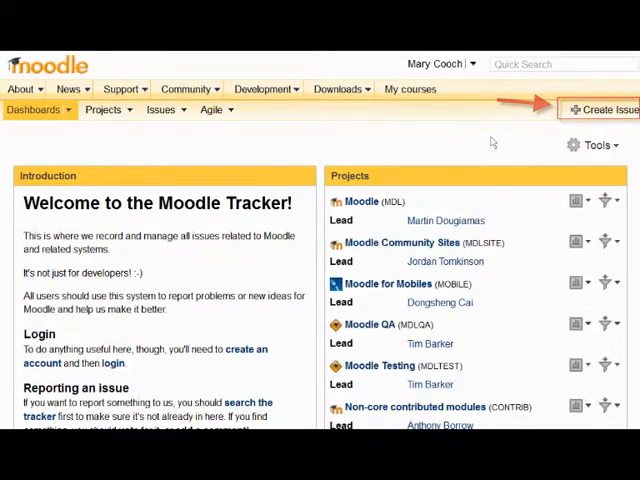
# Start a 'Report a bug in Moodle' issue from the welcome panel
pyautogui.scroll(-3)
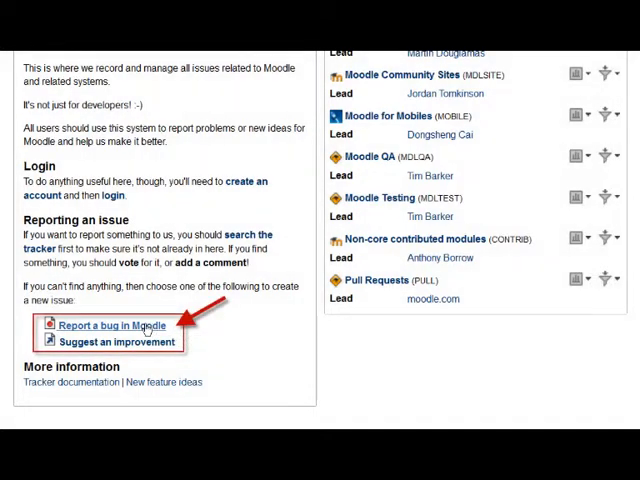
pyautogui.click(100, 326)
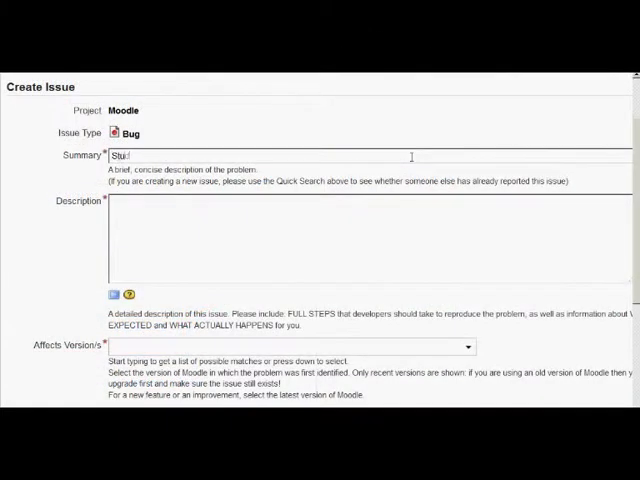
# Enter a summary about student submitted assignments and numbered reproduction steps in Description
pyautogui.write('Student submit')
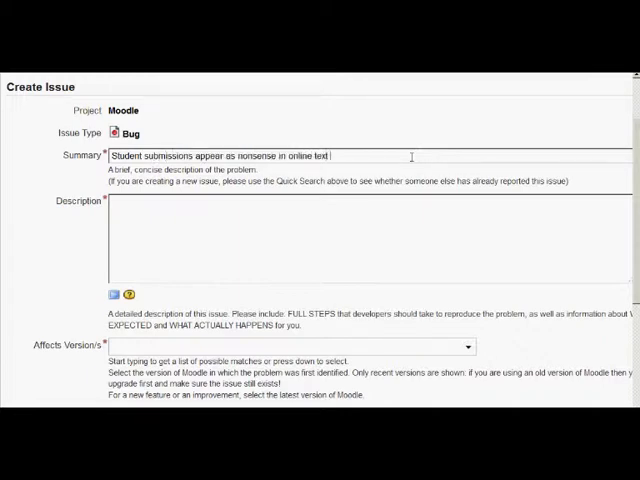
pyautogui.write('assignments')
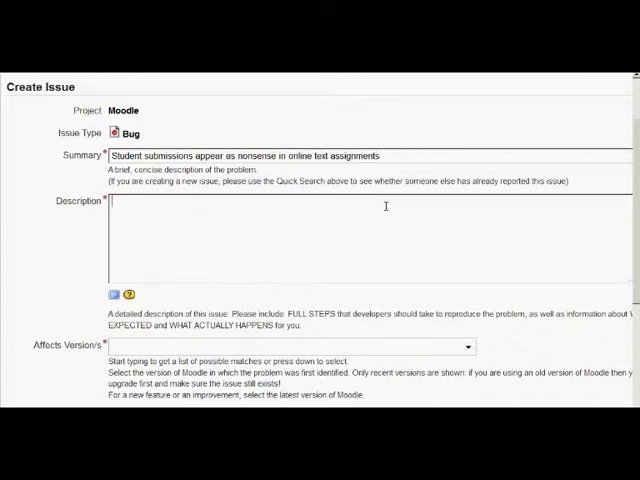
pyautogui.write('1. In a course, set up  an online text assignment')
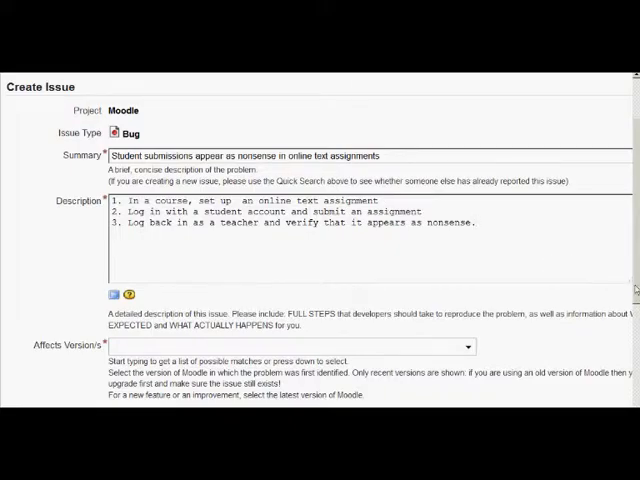
pyautogui.scroll(-3)
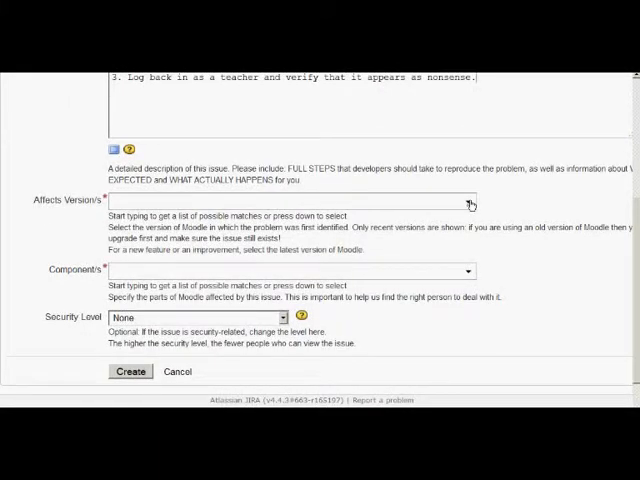
# Set Affects Version/s to 2.2.2 and Component/s to Assignment
pyautogui.click(467, 202)
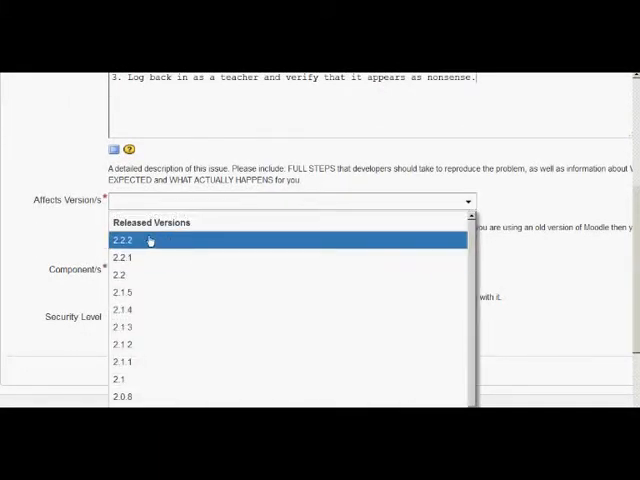
pyautogui.click(123, 241)
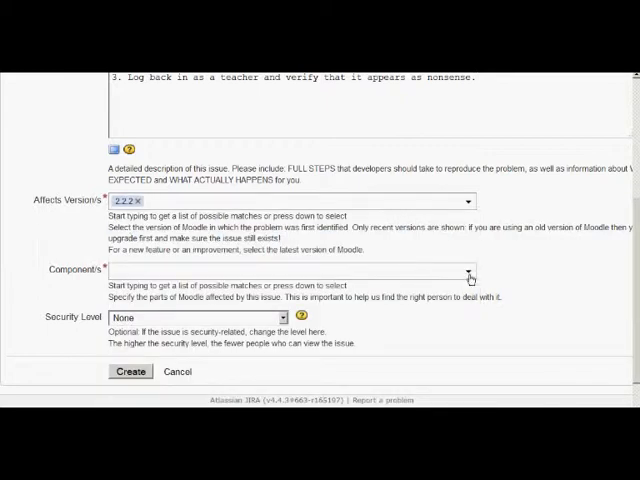
pyautogui.click(469, 270)
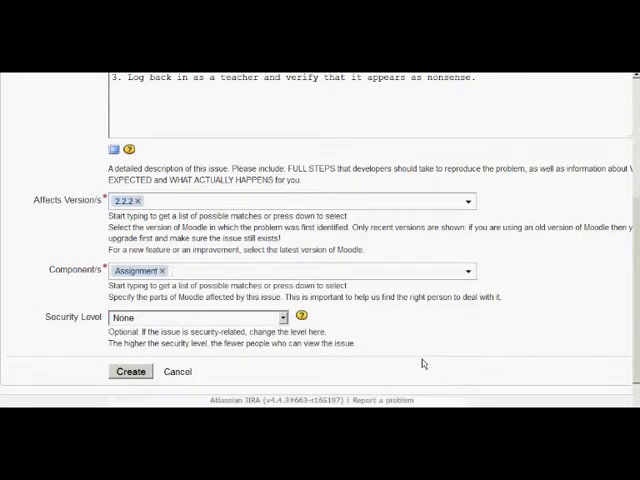
pyautogui.scroll(-3)
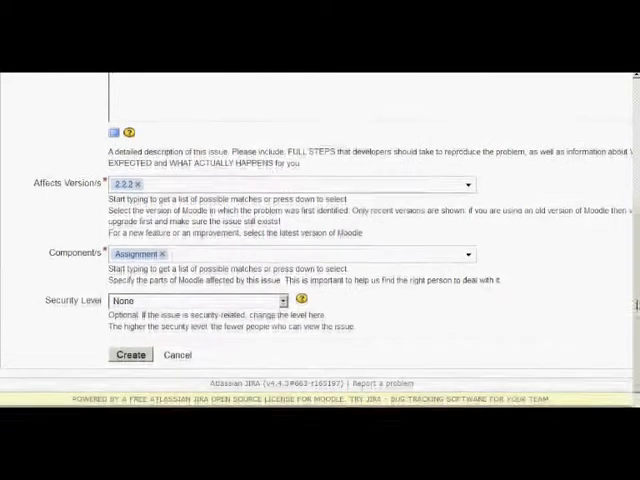